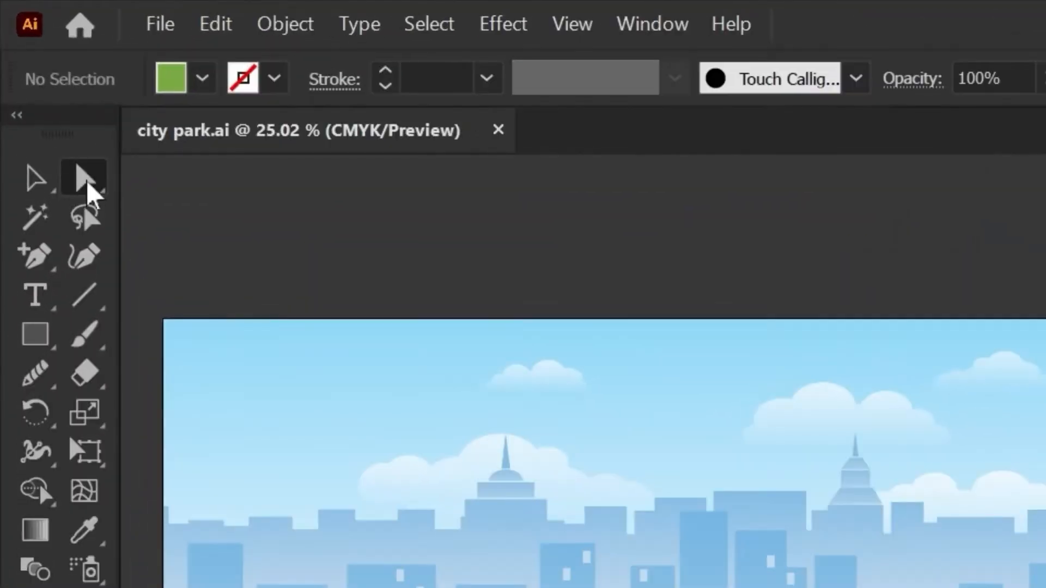
Activate the Group Selection tool for level-by-level selection of nested groups
click(83, 178)
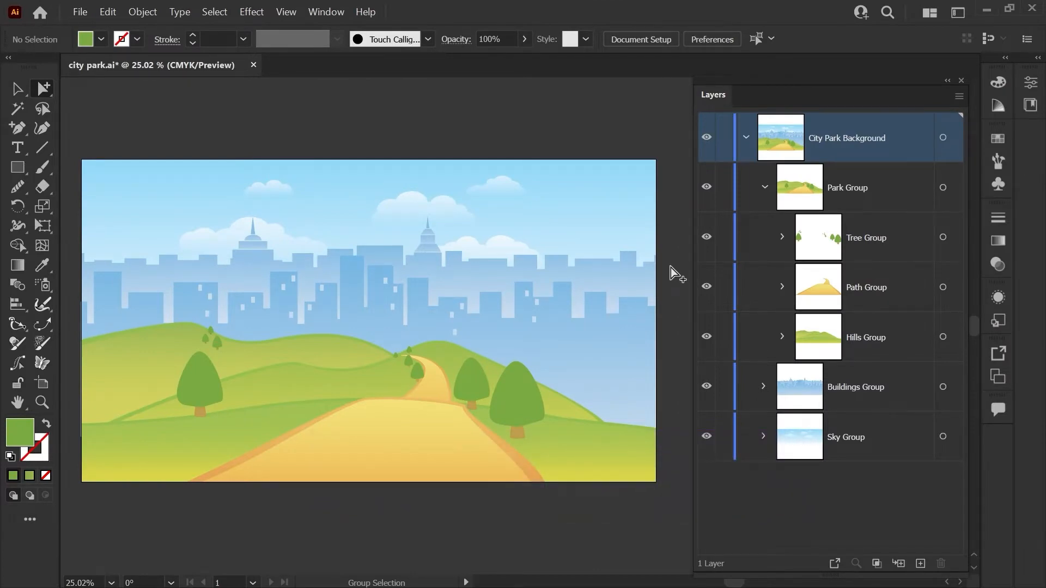
mouse_move(703, 257)
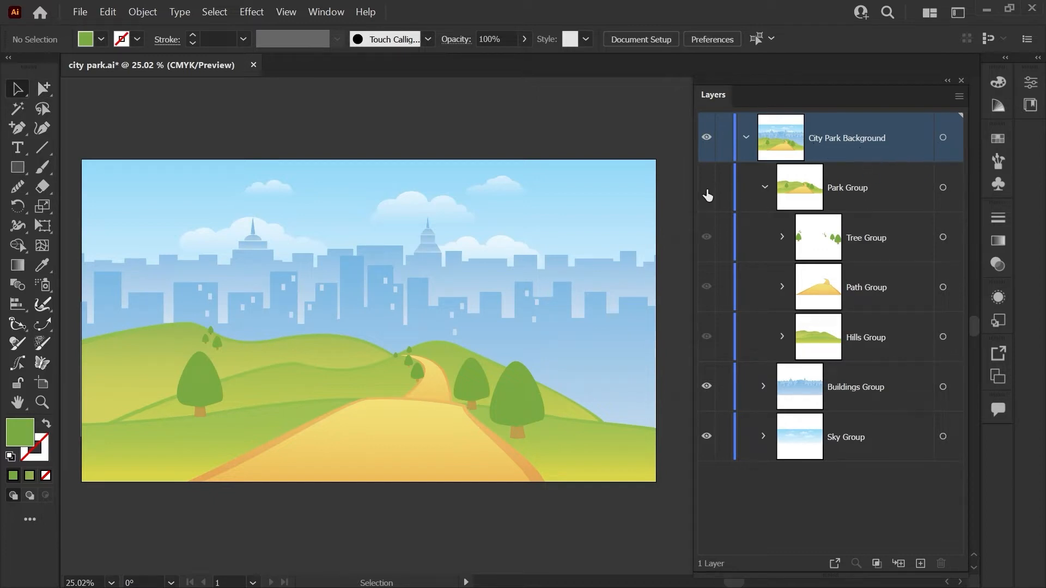
click(706, 387)
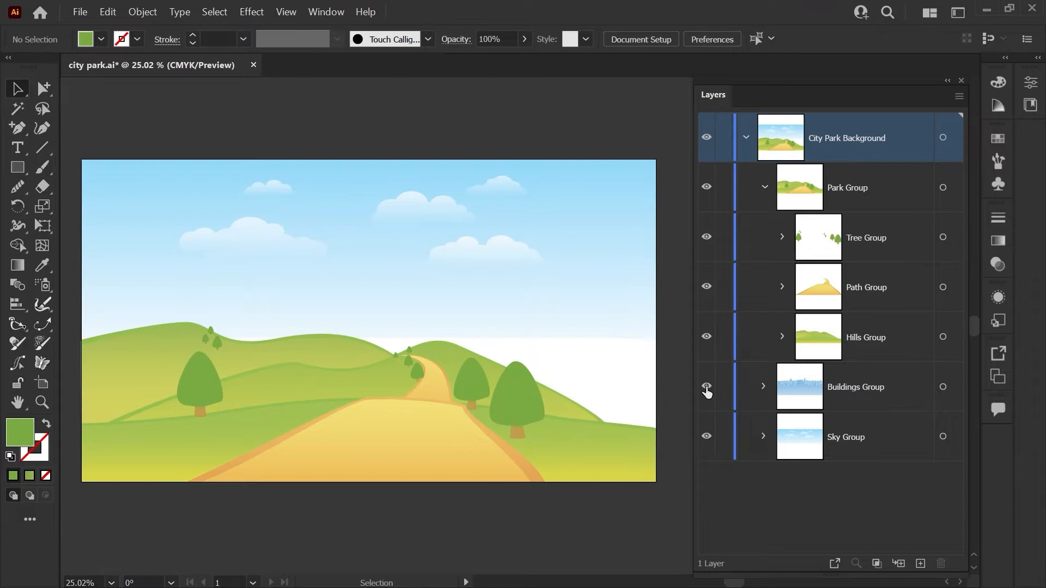
click(706, 387)
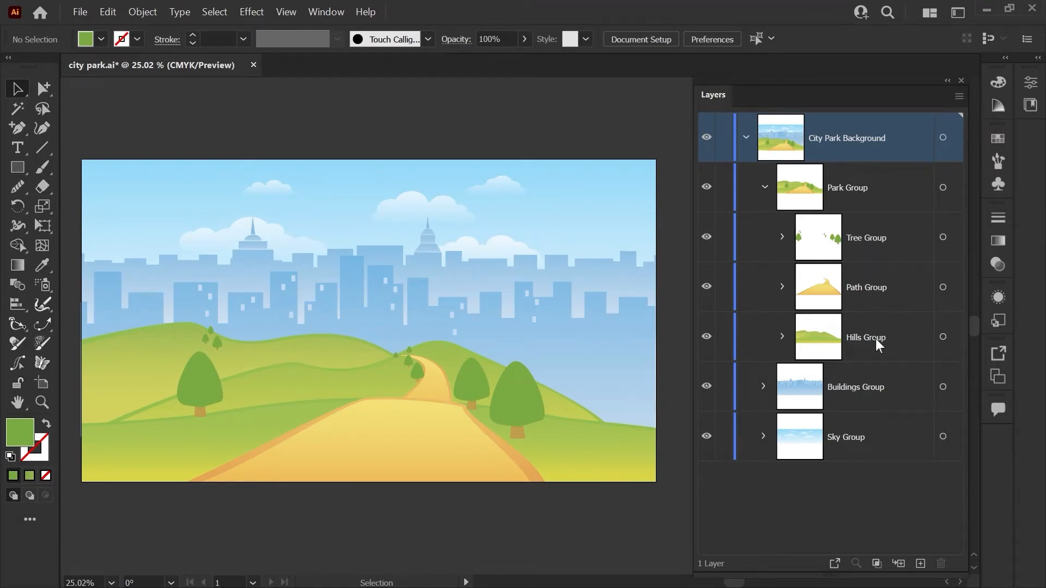
mouse_move(916, 353)
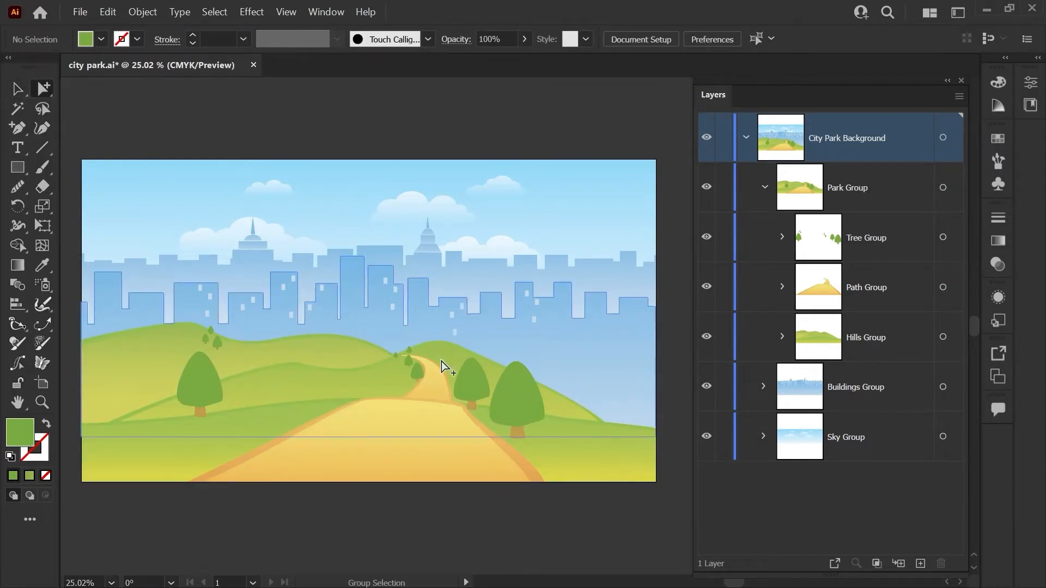
Select the rightmost tree's green crown as a single path within the park group
click(517, 397)
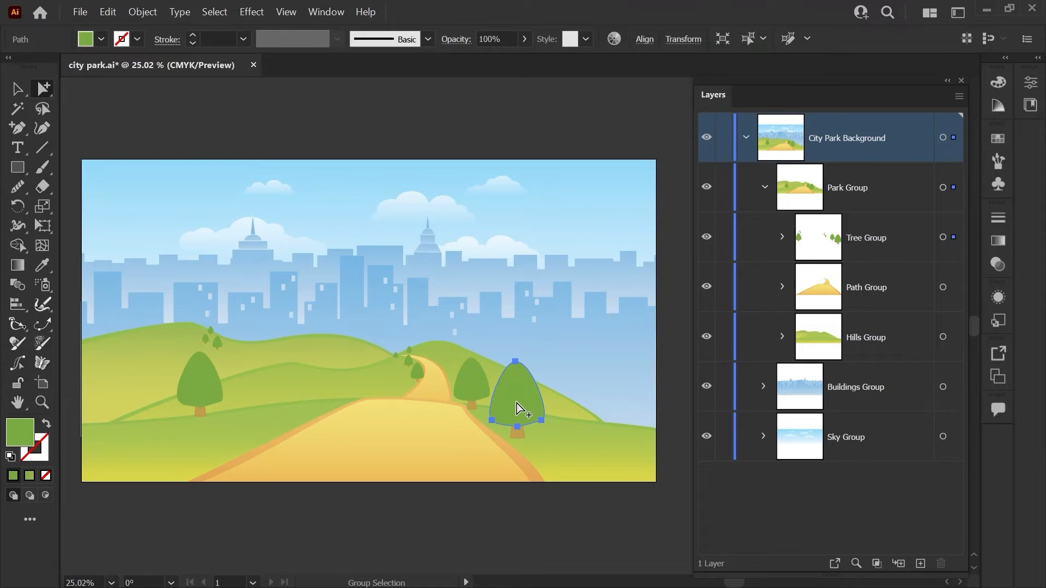
mouse_move(524, 403)
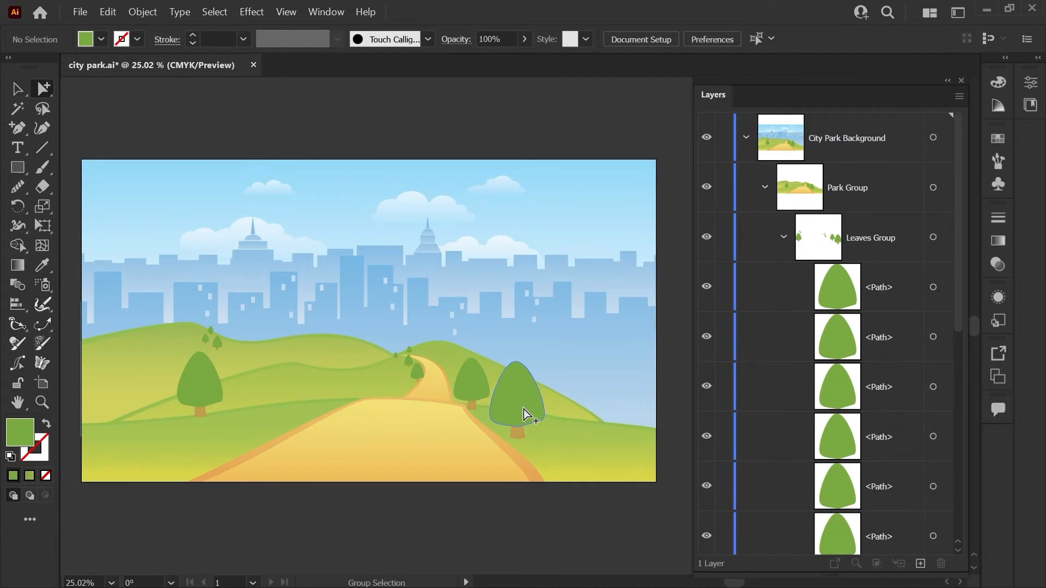
click(517, 400)
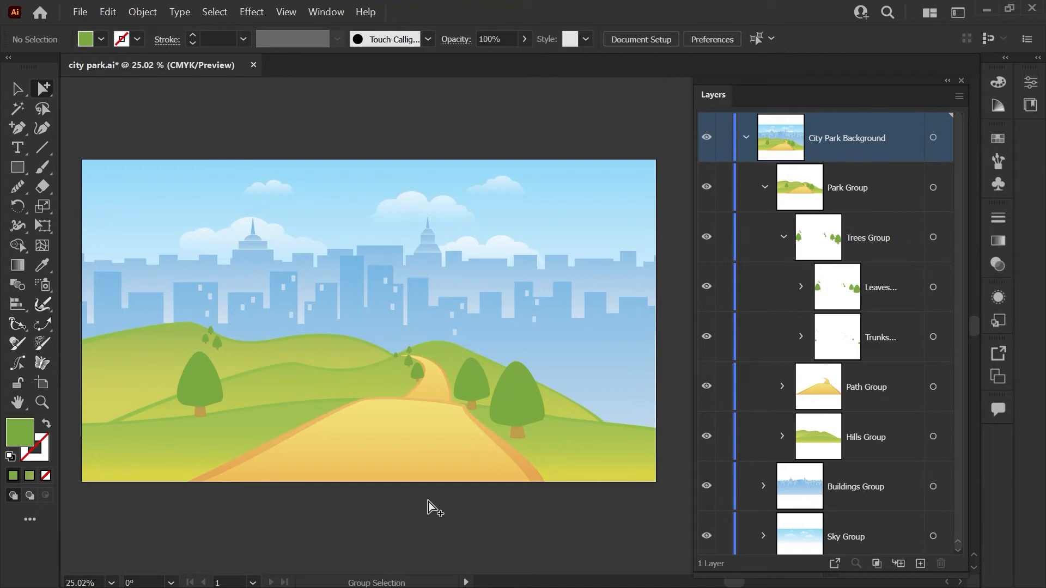
click(525, 407)
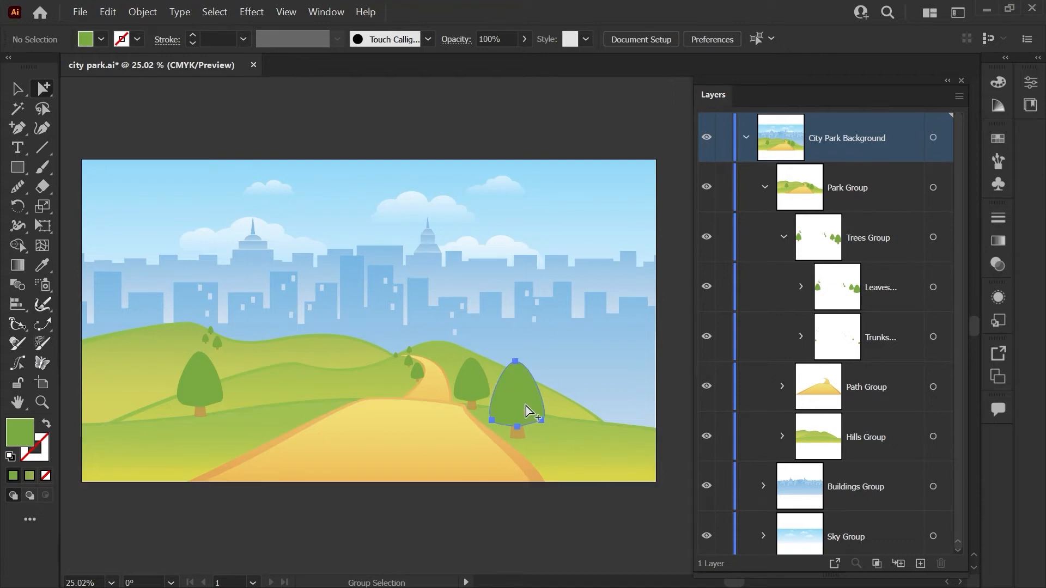